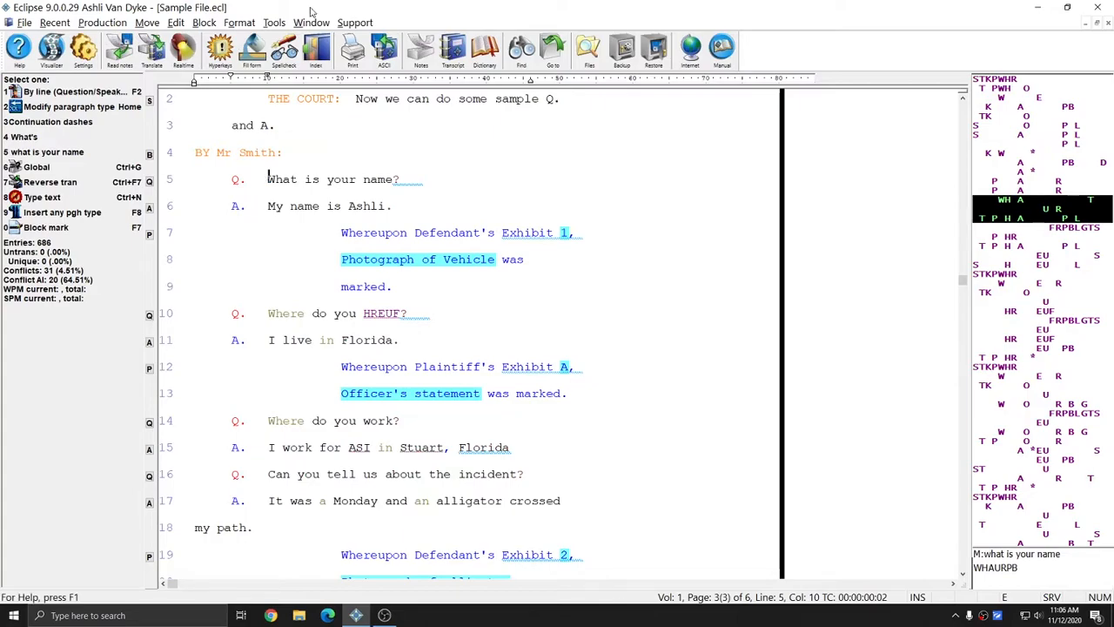
Bring up the View toggles settings from the Window menu.
click(310, 21)
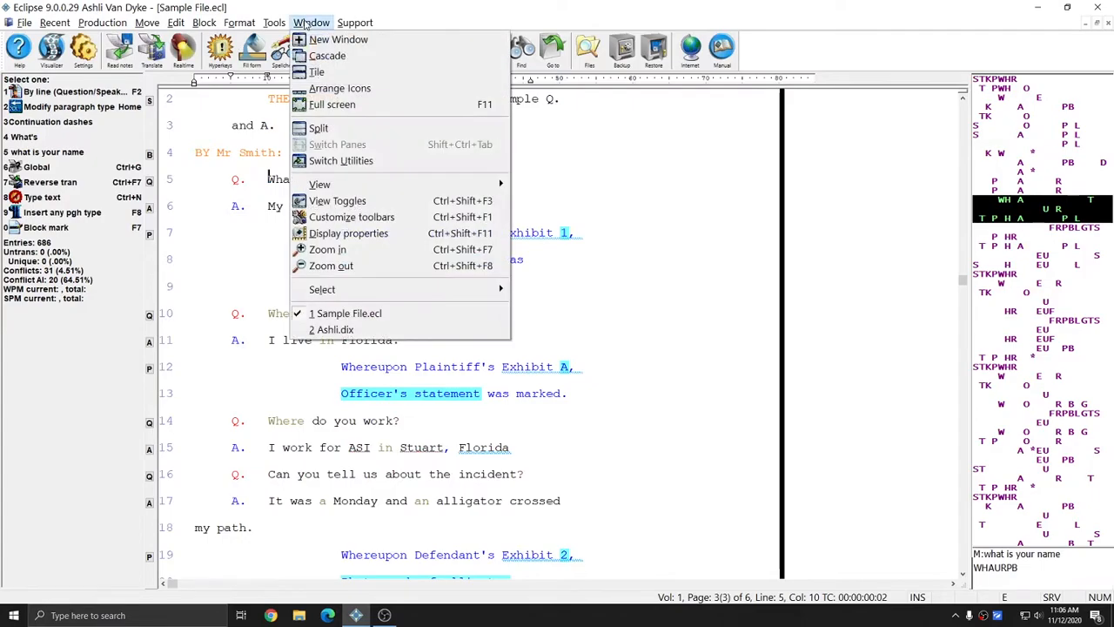
mouse_move(338, 202)
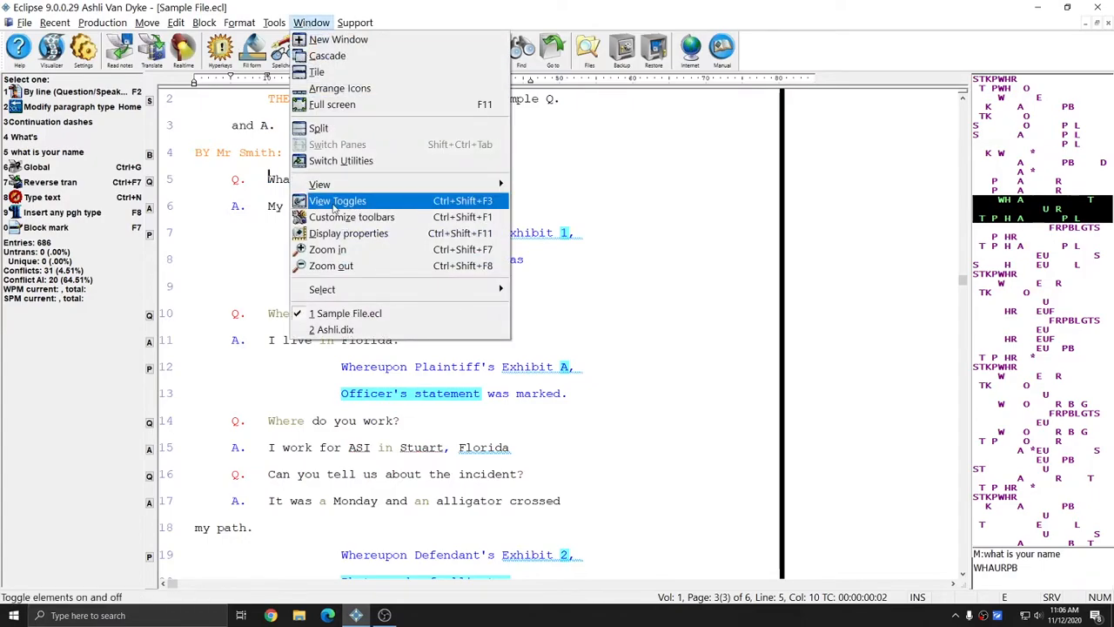
click(338, 202)
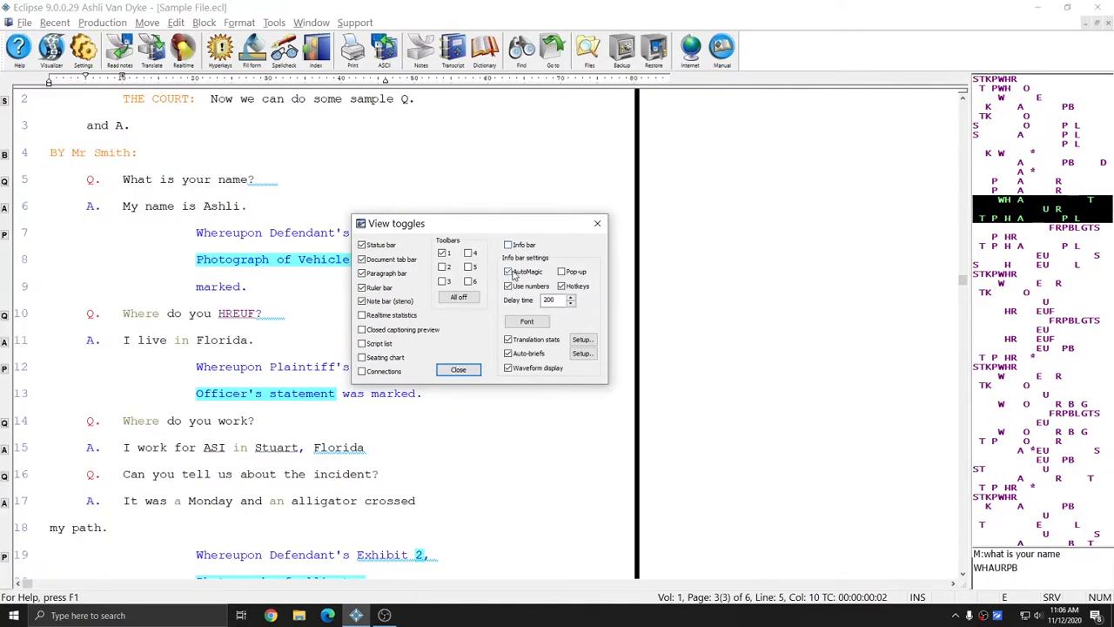
Enable the AutoMagic info bar with its Pop-up option under Info bar settings.
click(563, 285)
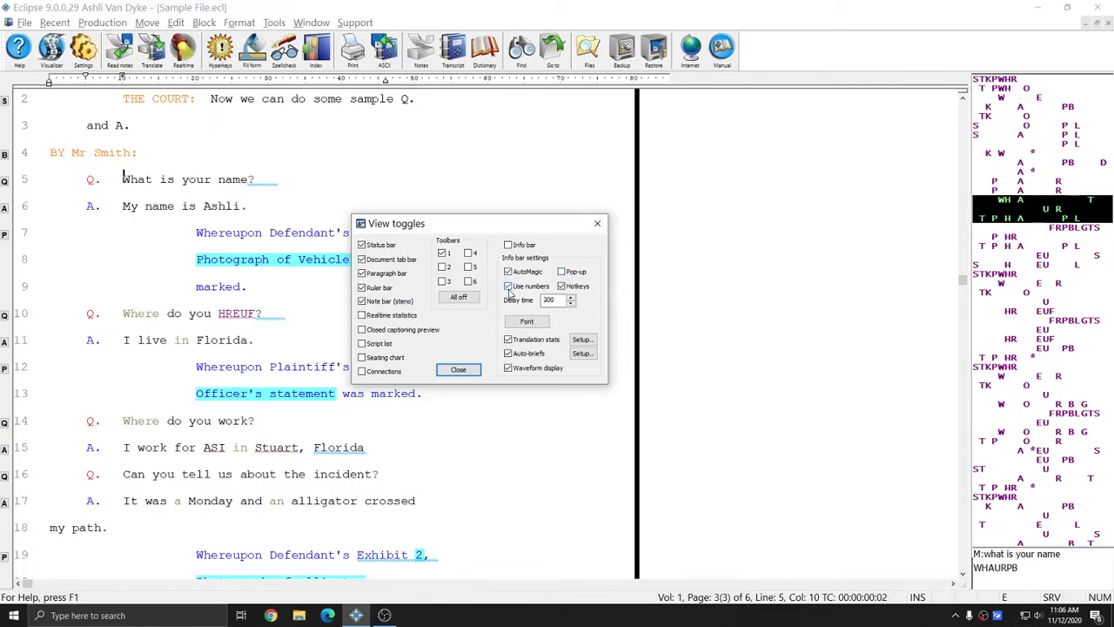
click(508, 272)
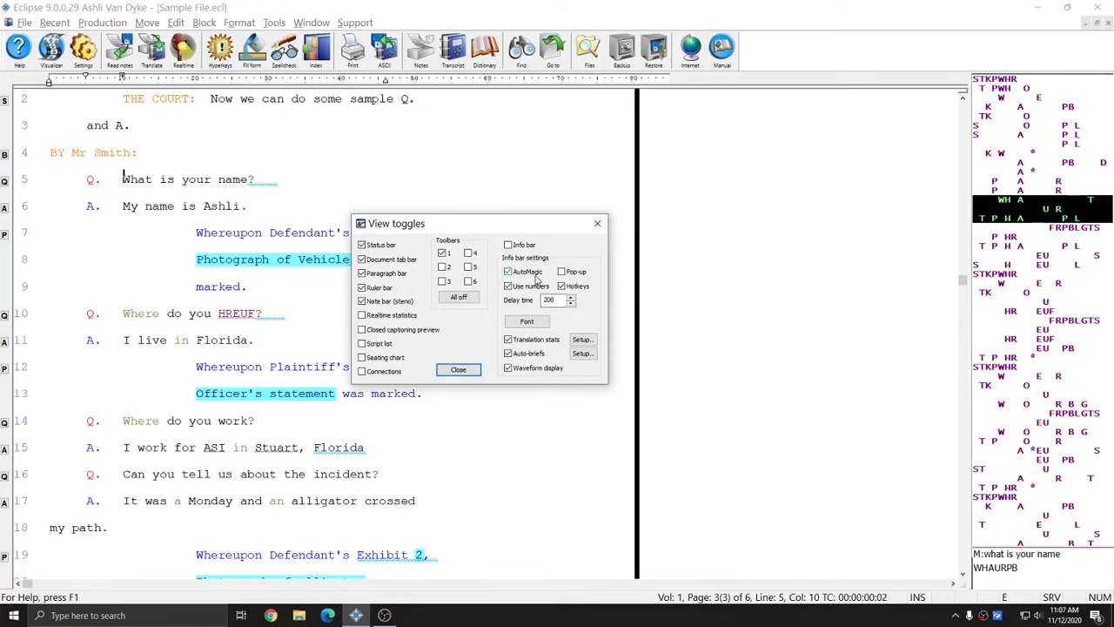
click(508, 243)
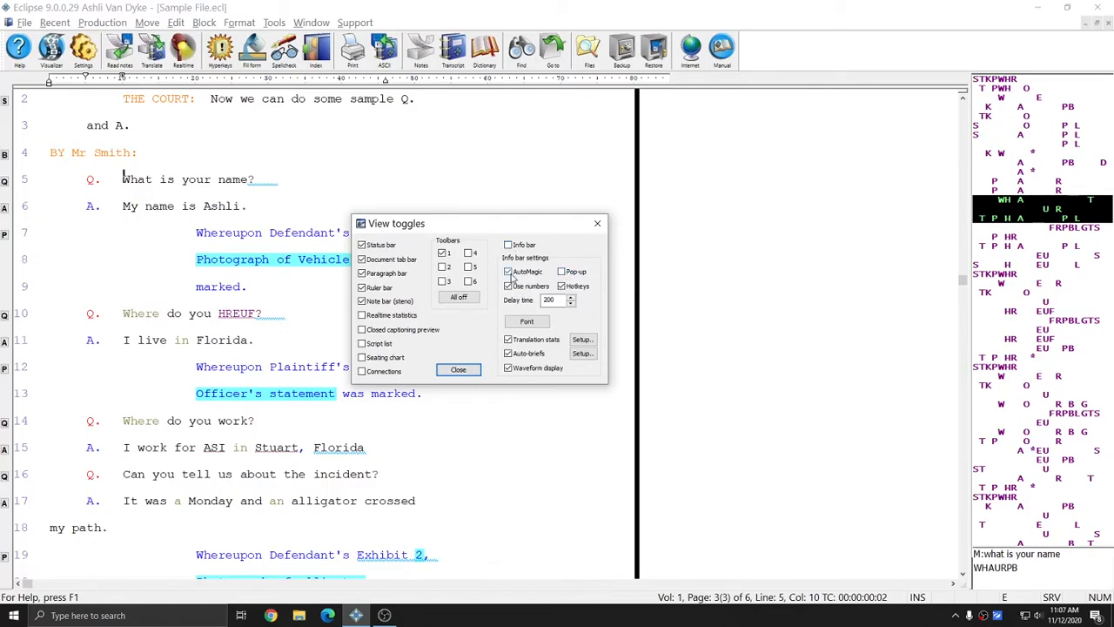
click(509, 271)
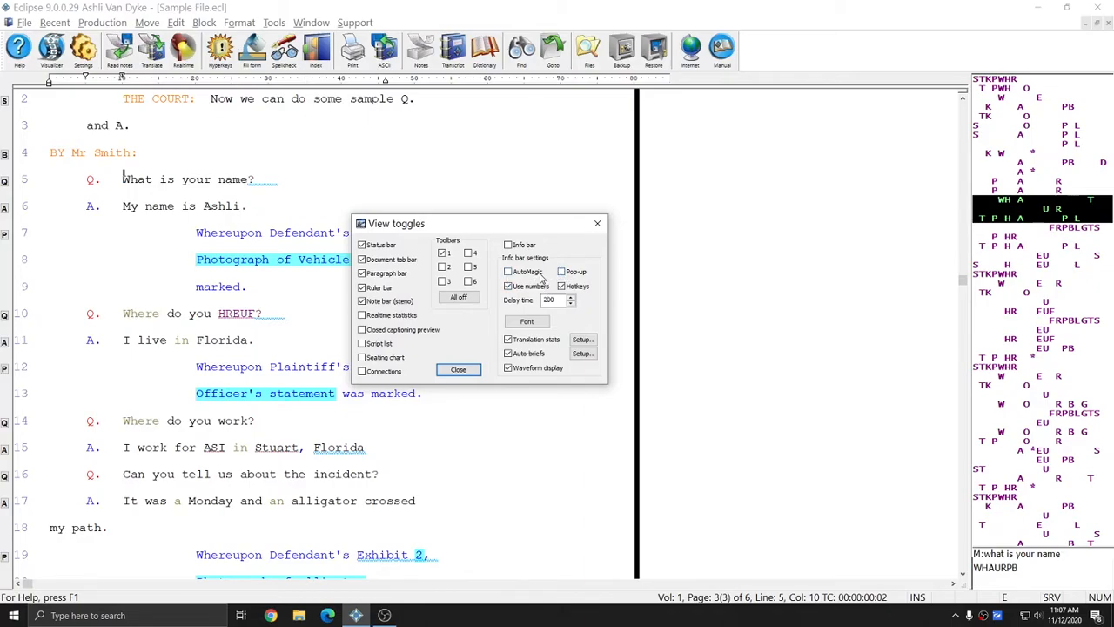
click(508, 271)
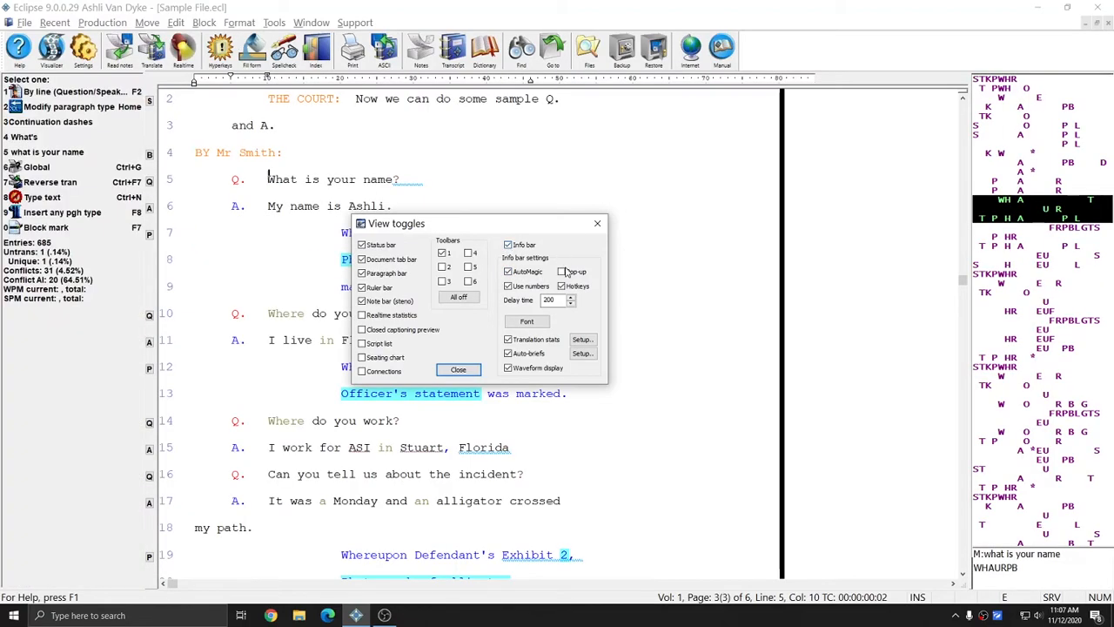
click(561, 272)
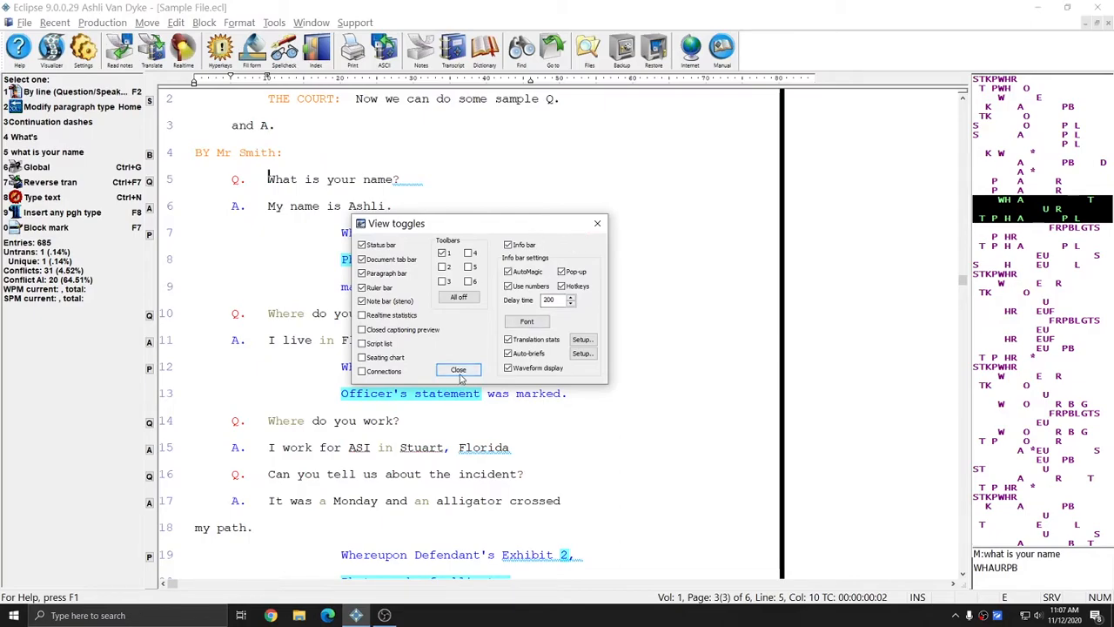
Turn the AutoMagic Pop-up option off and close the View toggles settings.
click(459, 369)
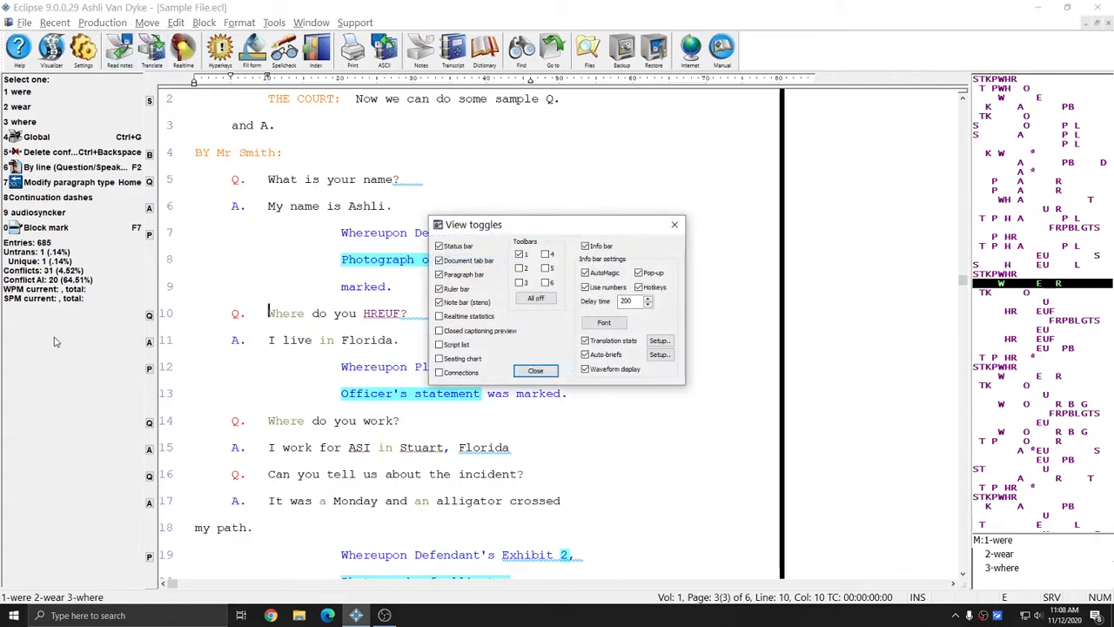
mouse_move(653, 251)
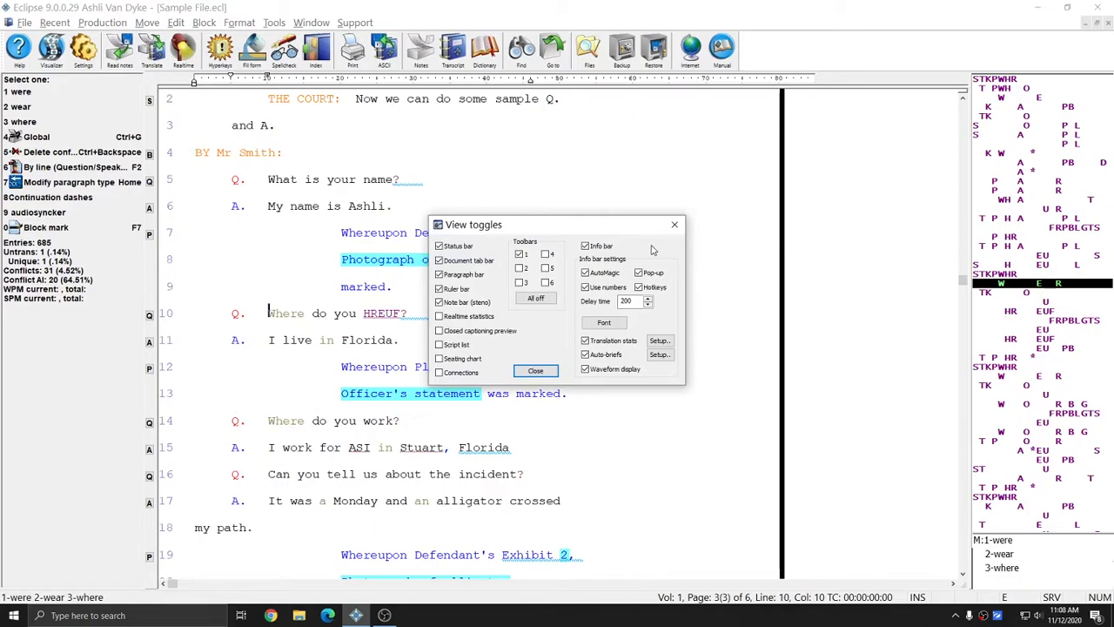
click(639, 272)
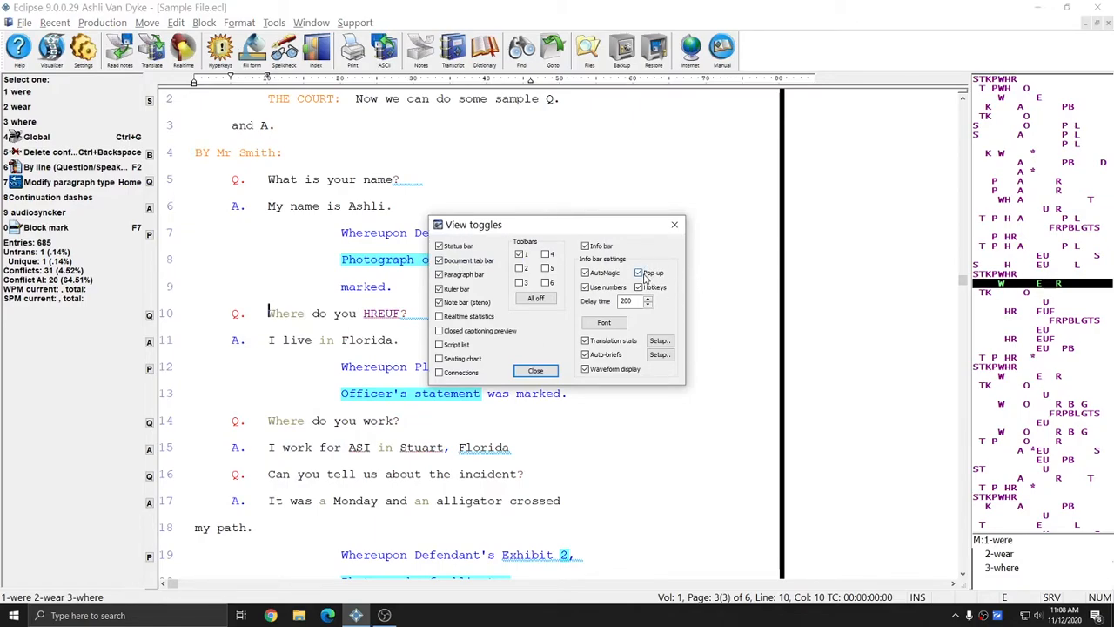
click(639, 272)
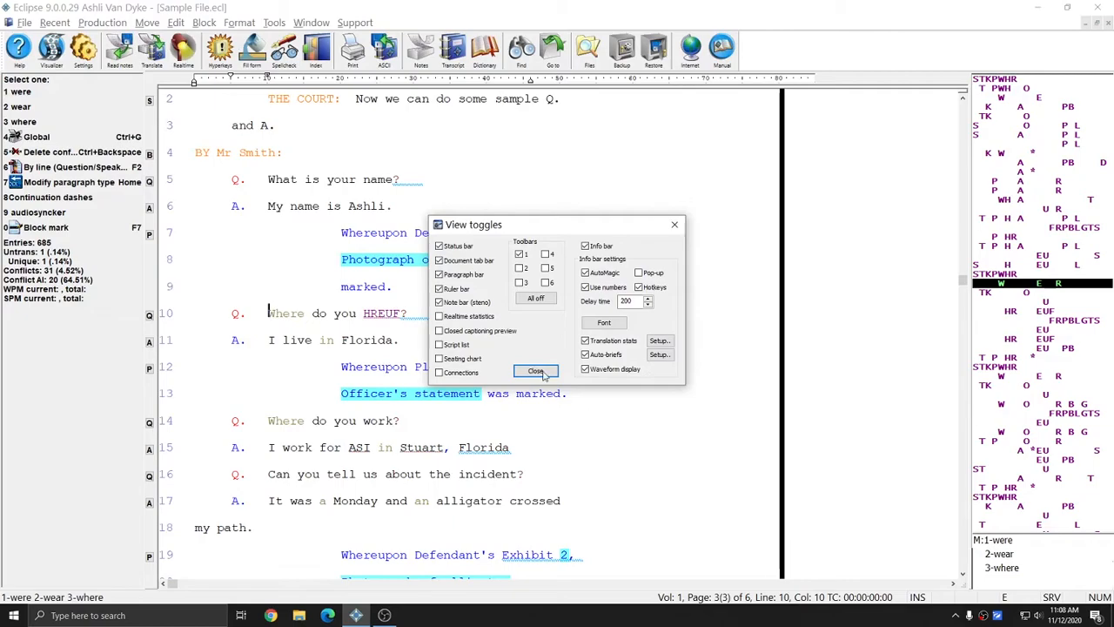
click(537, 371)
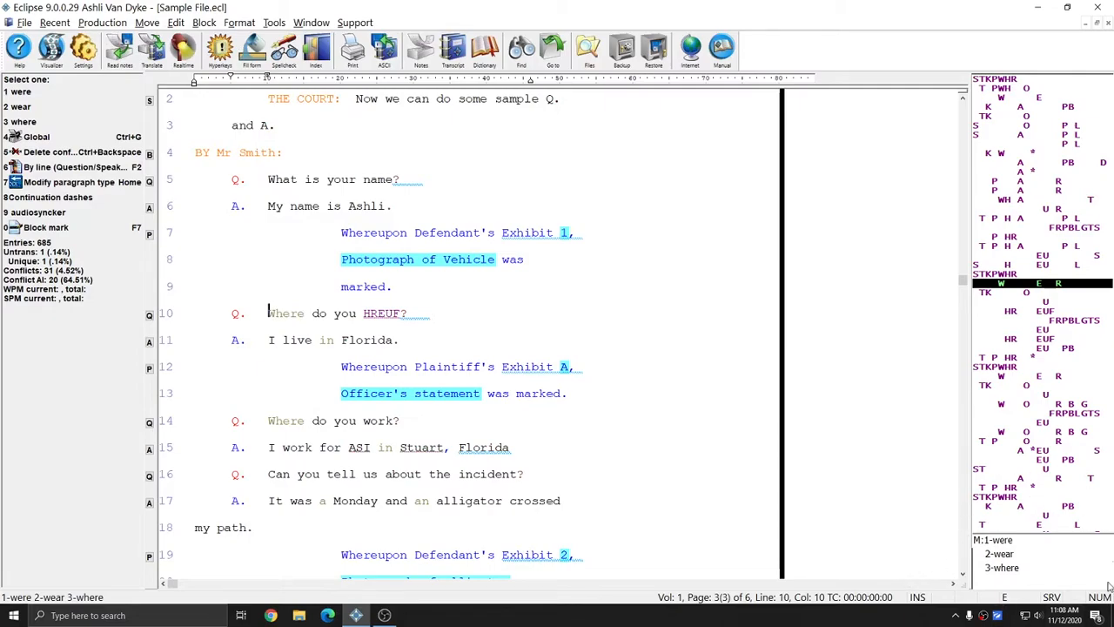
mouse_move(1069, 557)
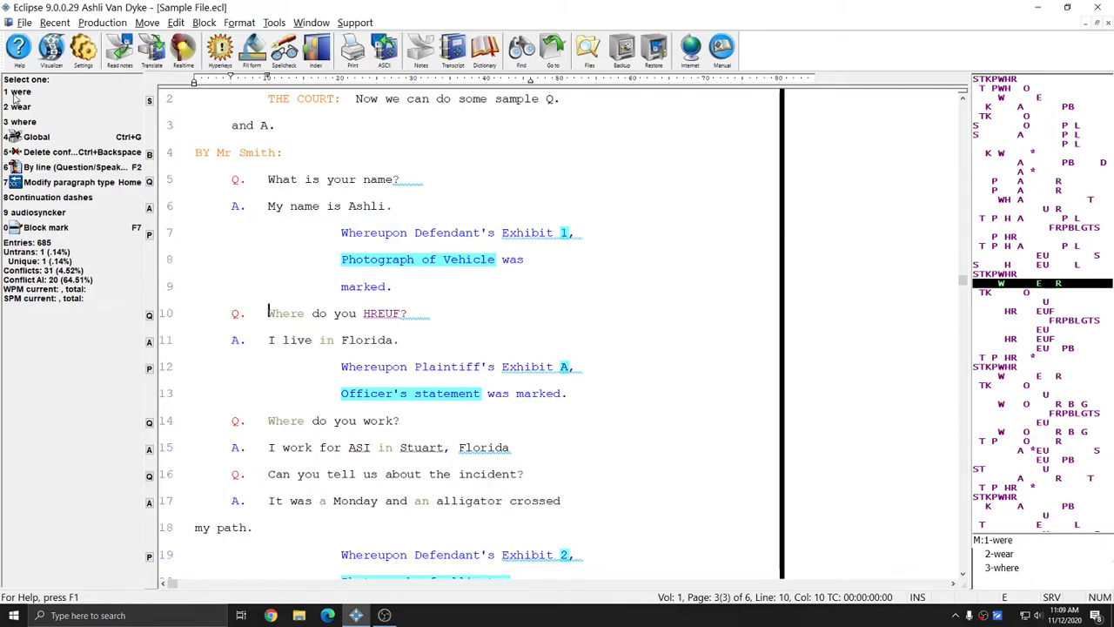
mouse_move(389, 268)
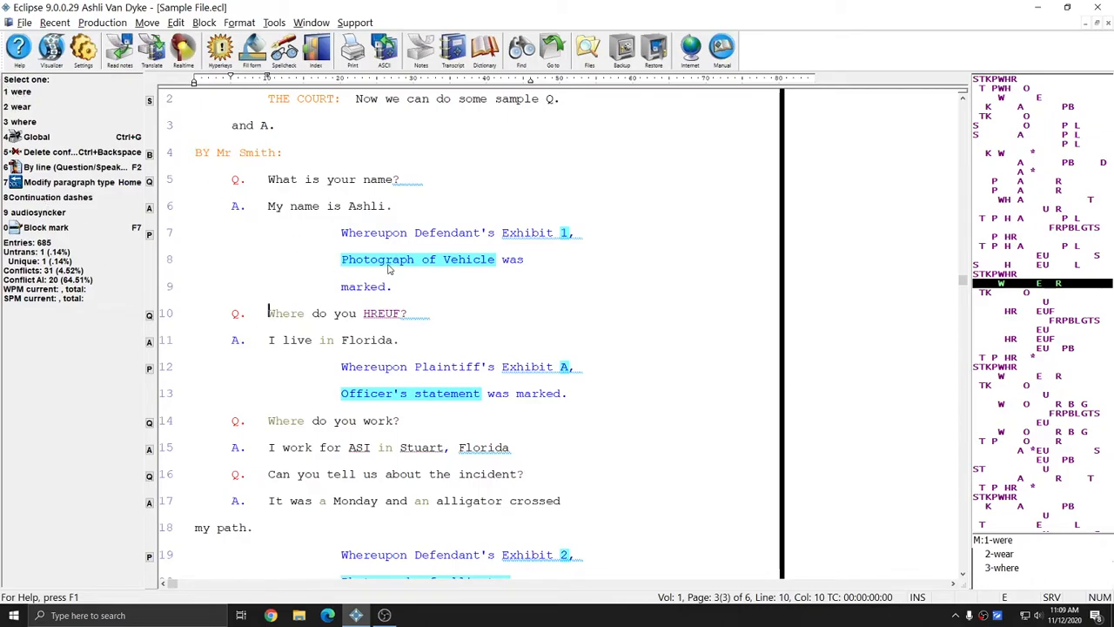
mouse_move(320, 299)
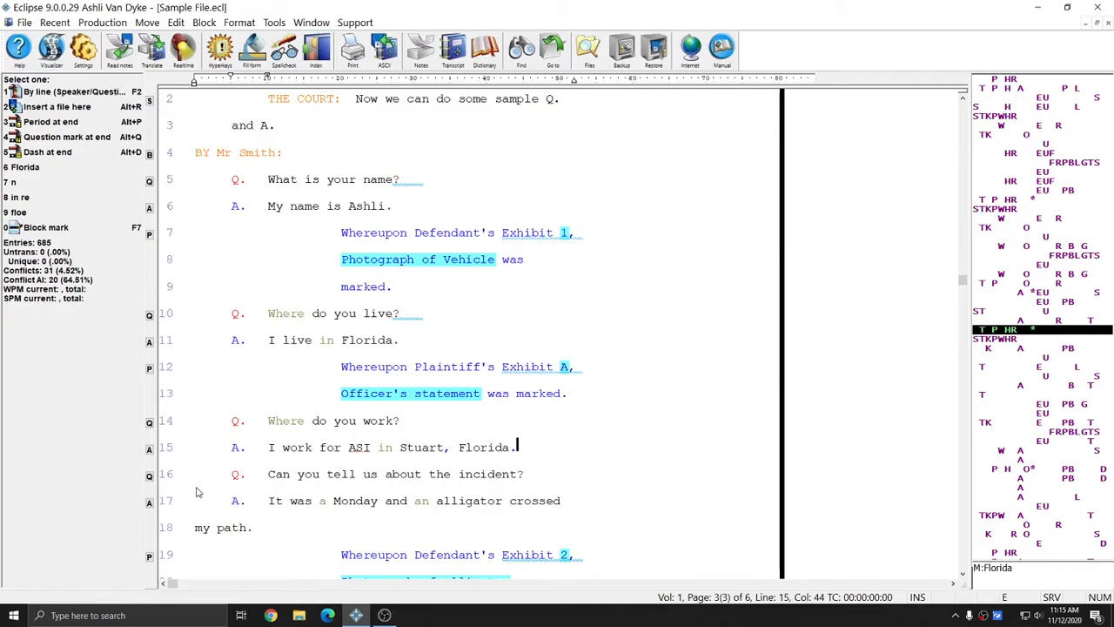
Scroll down the transcript to the Exhibit 2 alligator photograph entry.
scroll(down, 3)
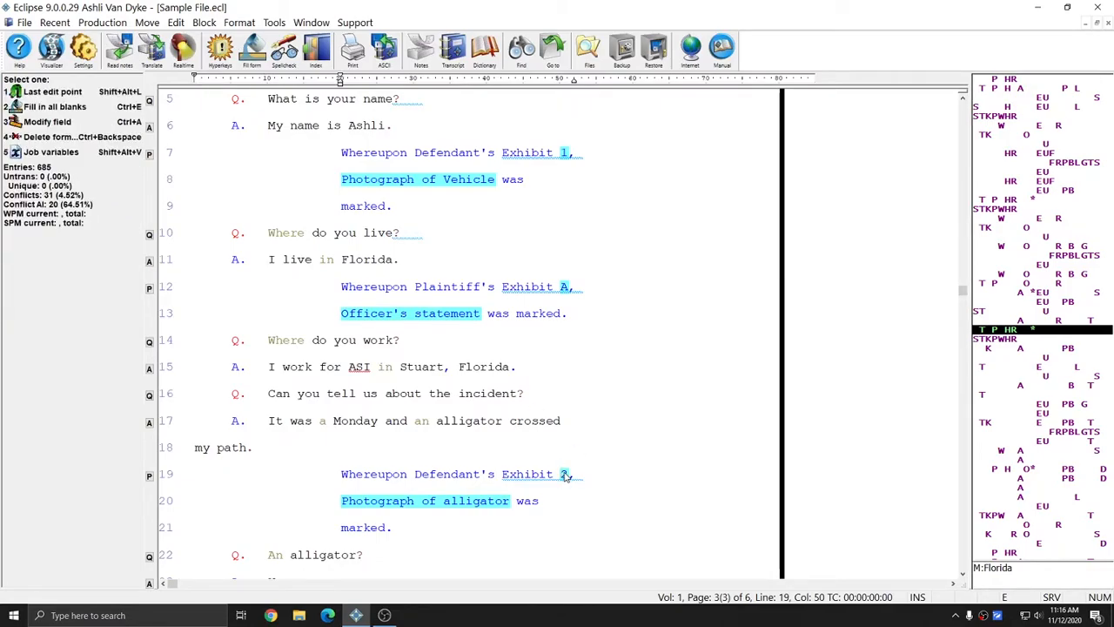
Continue the alligator answer with 'There was a 35 dollar debt.' and start a new paragraph.
text(2)
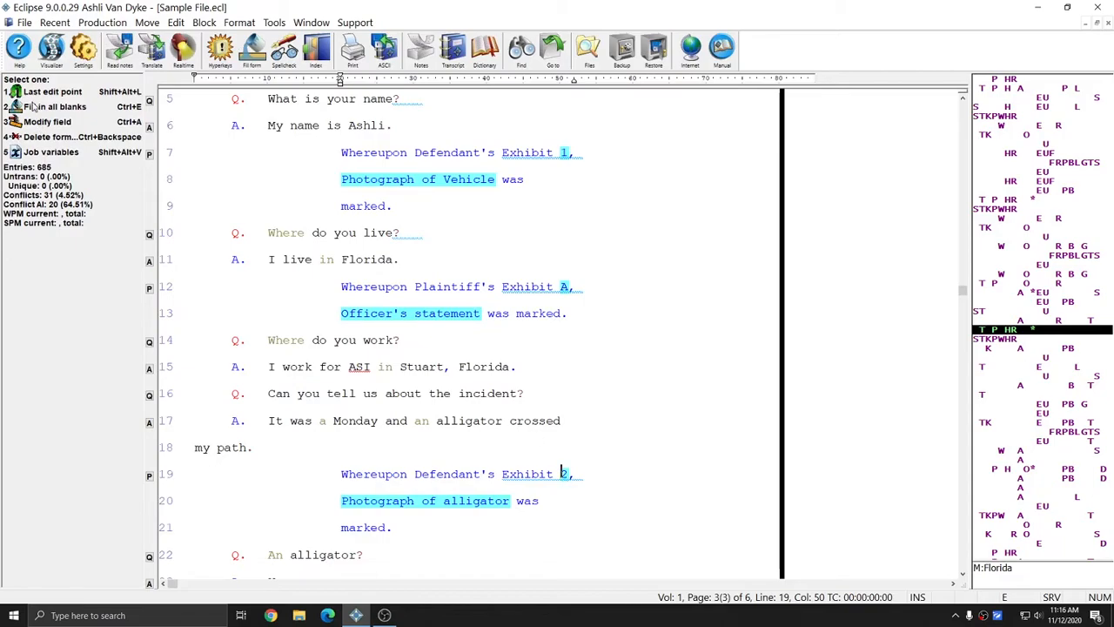
scroll(down, 3)
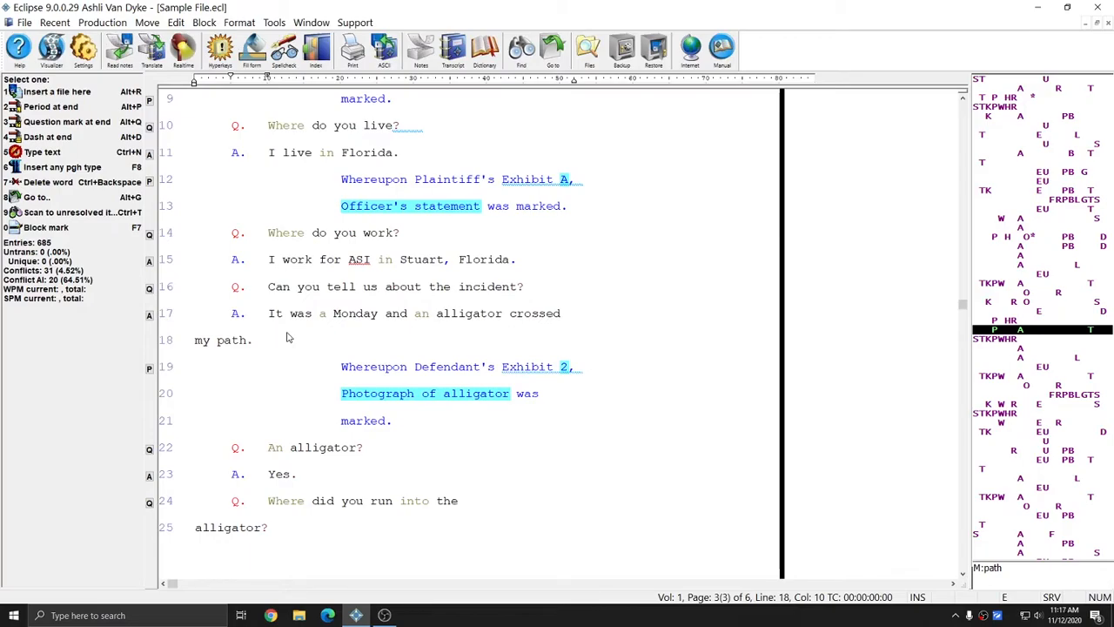
text(There was a)
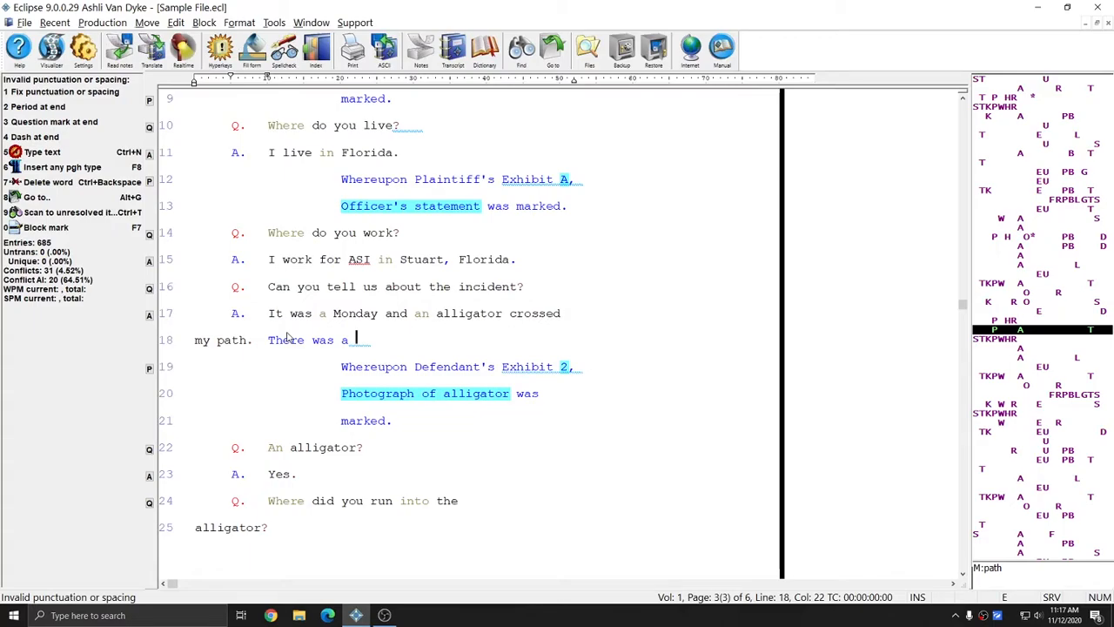
text(?)
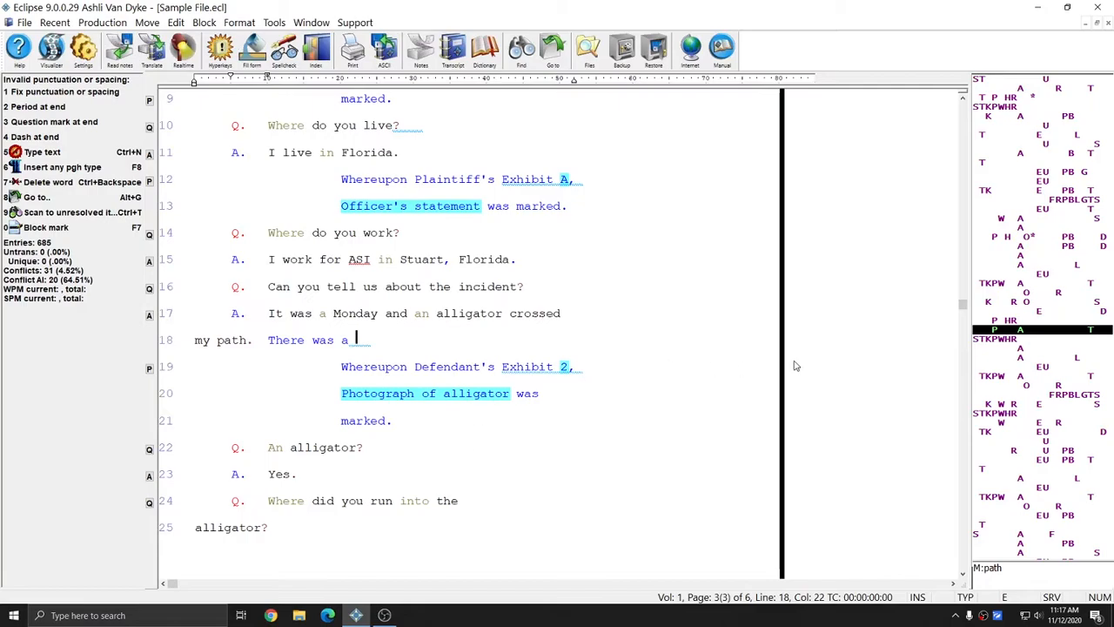
text(35)
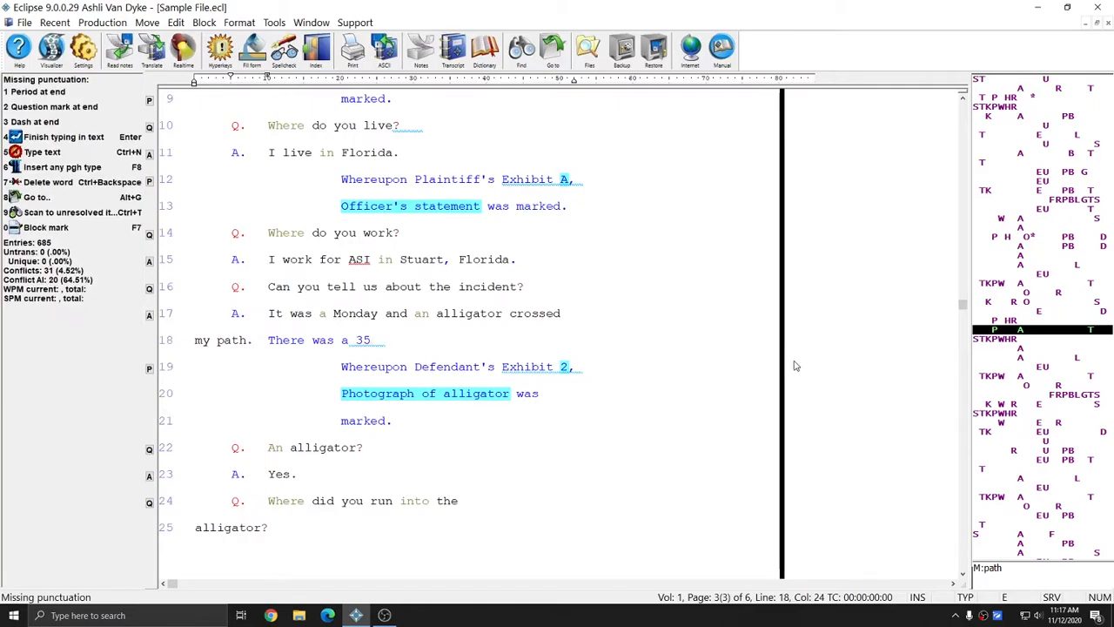
text(dollar debt.)
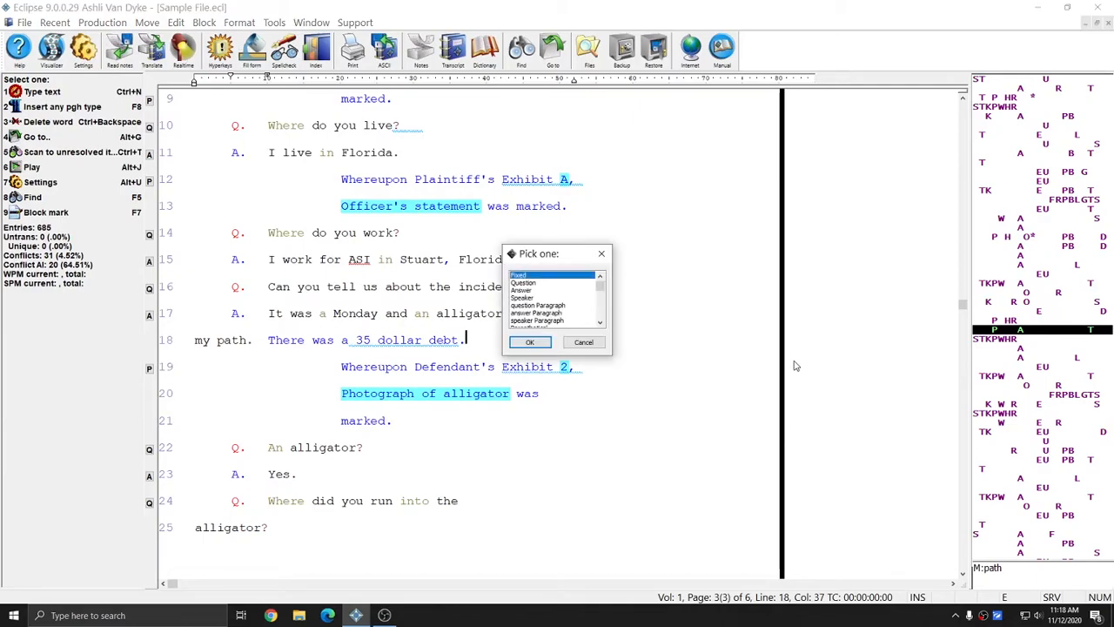
Make the new paragraph a Question reading 'And I can begin typing 234897.'.
click(522, 282)
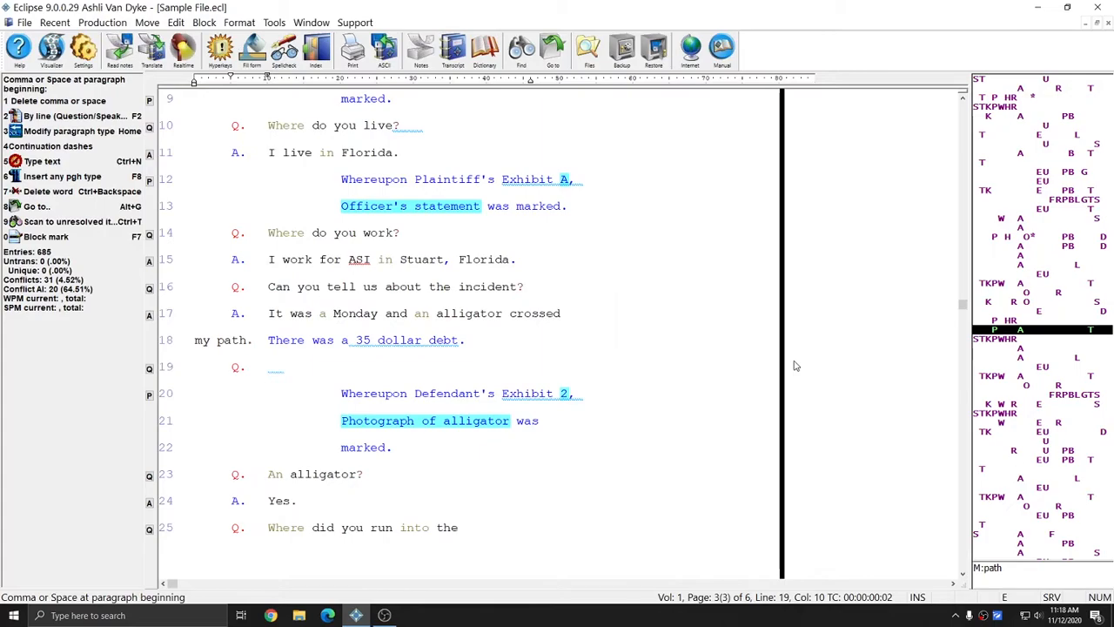
text(And I h)
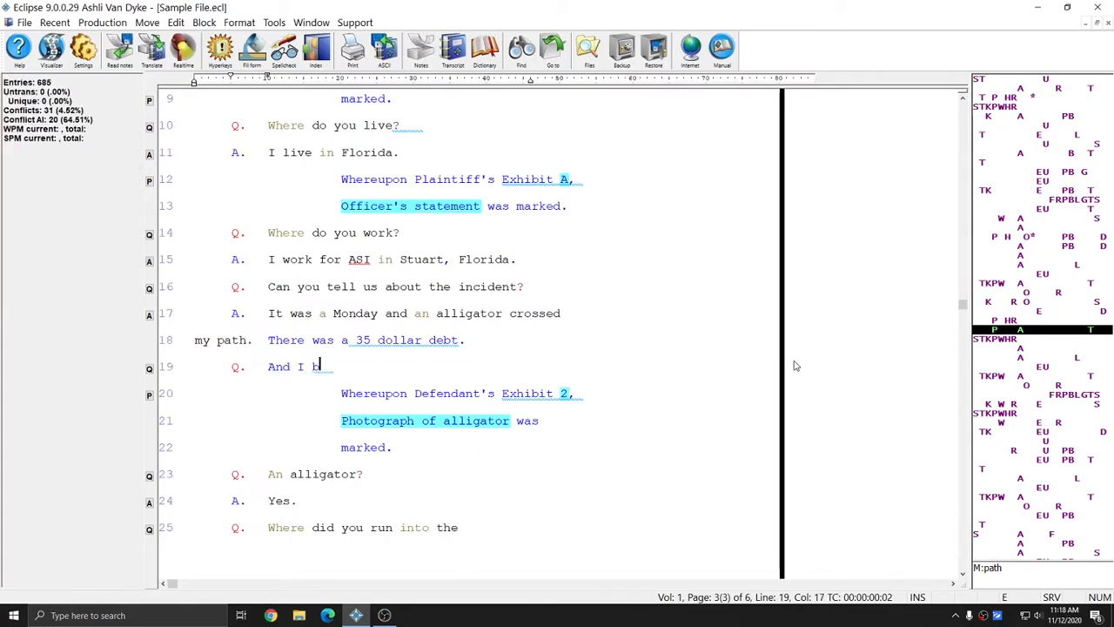
text(can begin typi)
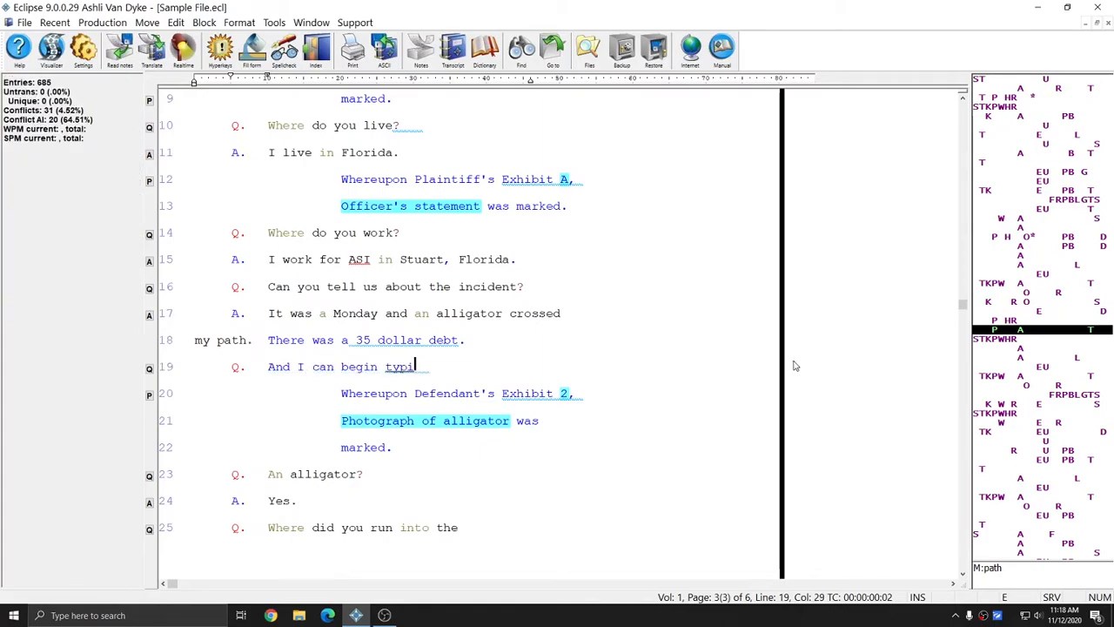
text(ng,)
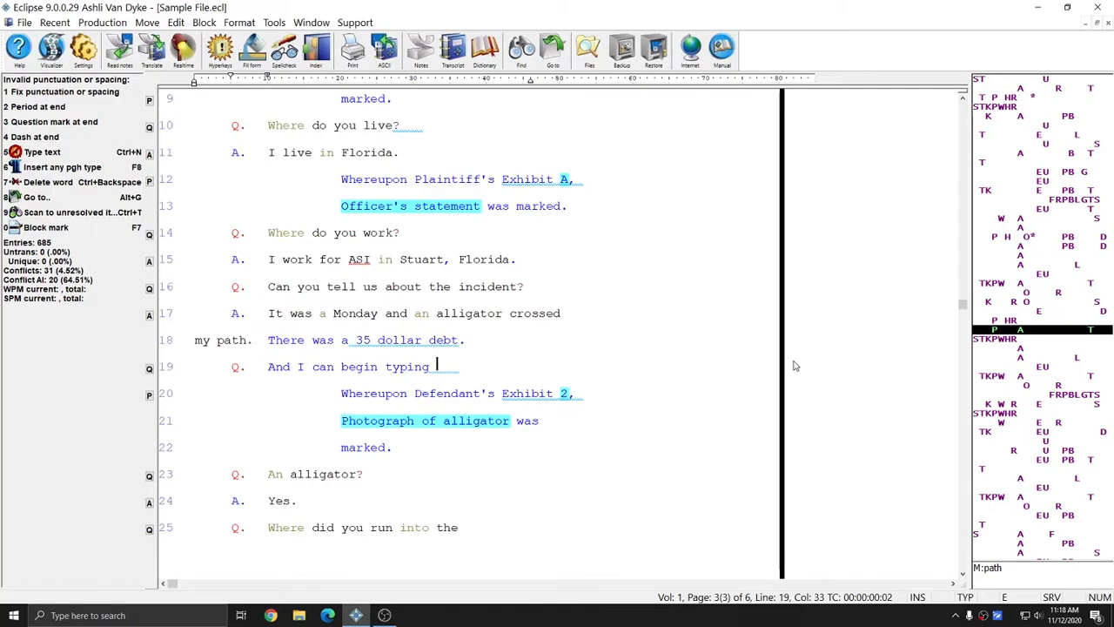
text(23489)
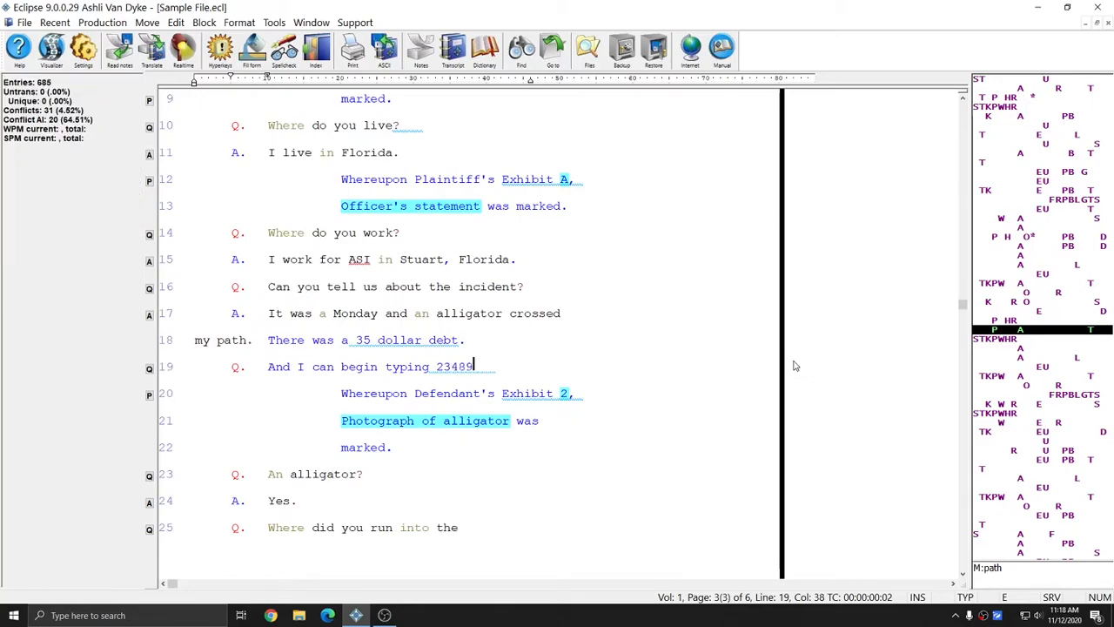
text(7.)
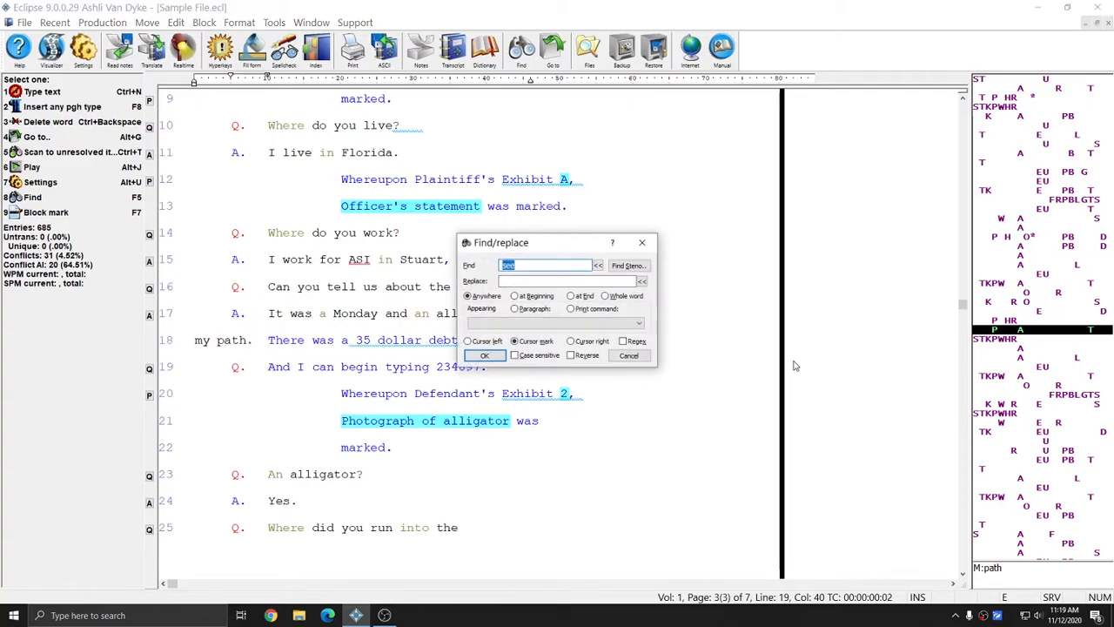
Cancel the Find/replace dialog, leaving the Q line as typed.
click(484, 355)
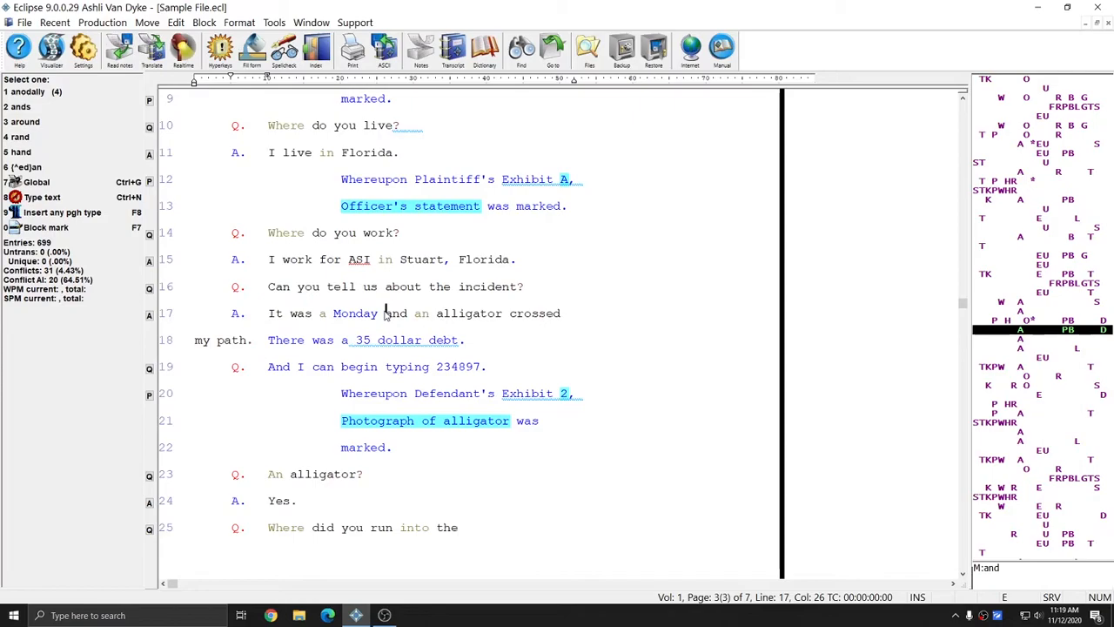
mouse_move(340, 312)
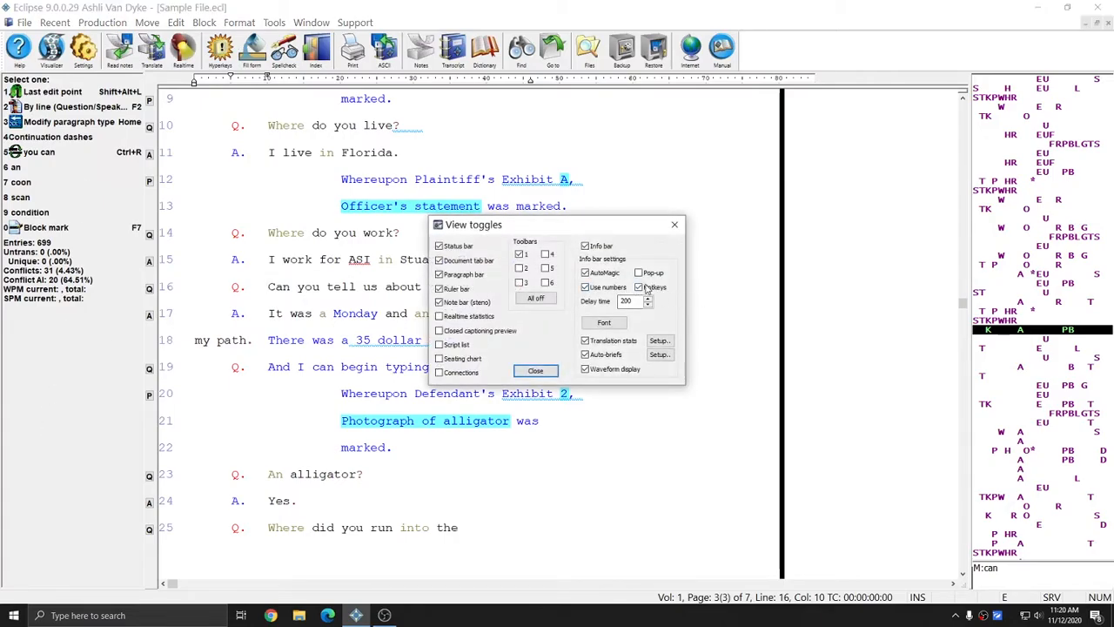
Change an option in View toggles and close the window.
click(638, 287)
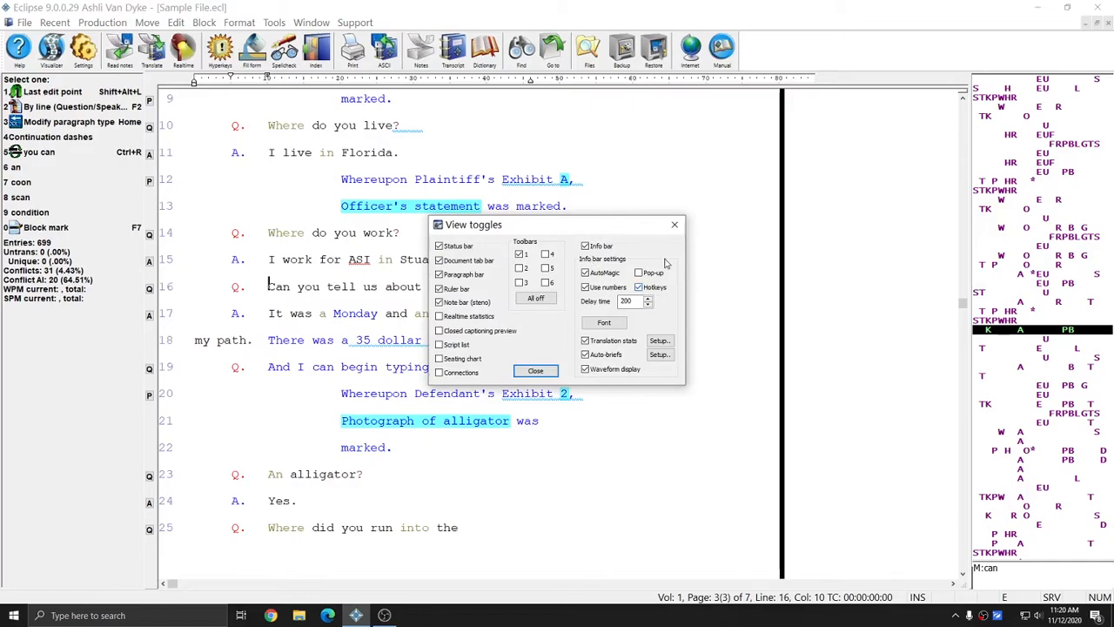
click(537, 369)
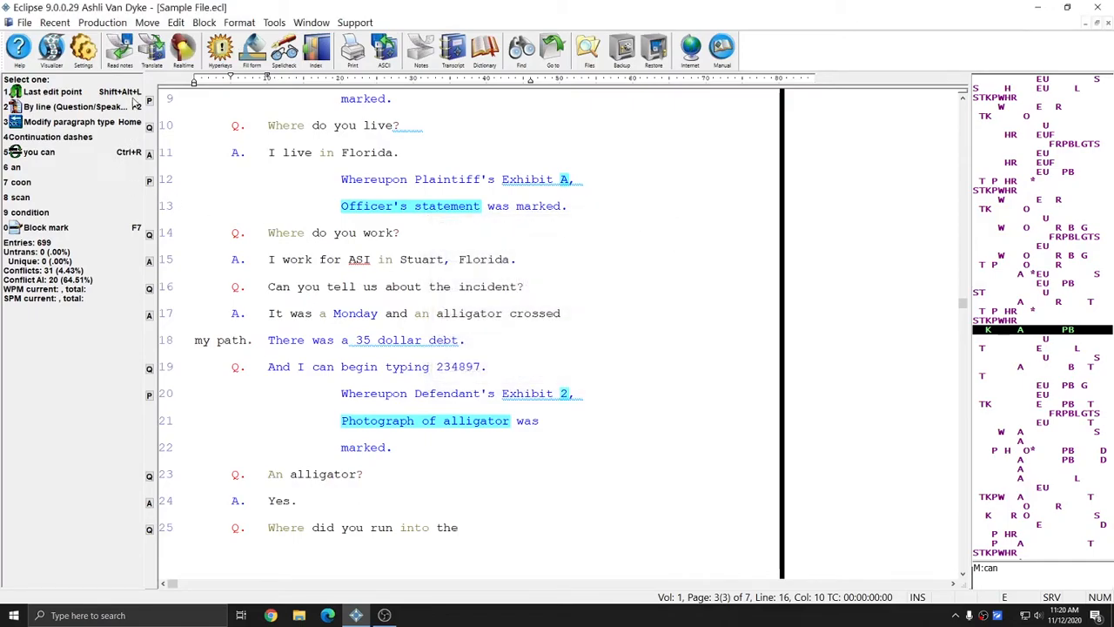
mouse_move(120, 163)
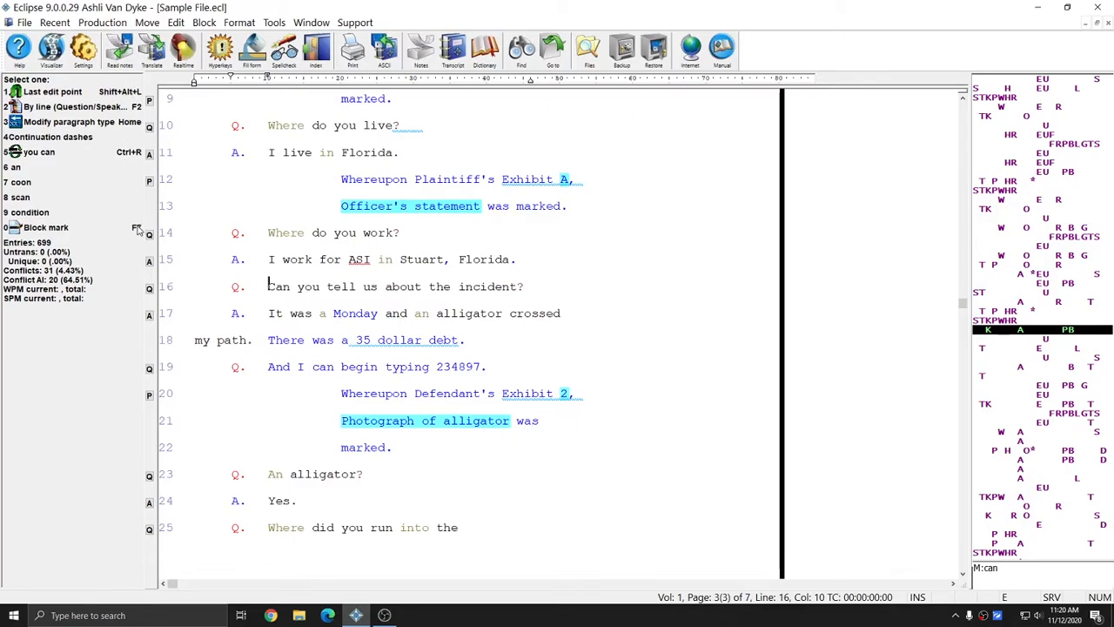
mouse_move(118, 188)
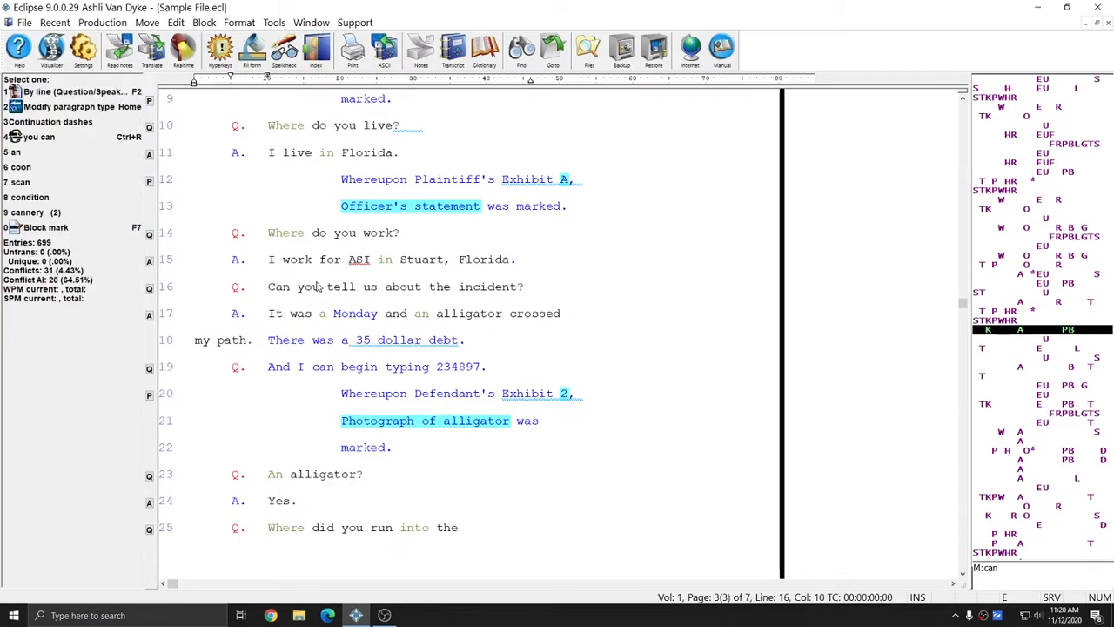
Replace 'Can' with the AutoMagic suggestion 'condition' on line 16.
click(268, 286)
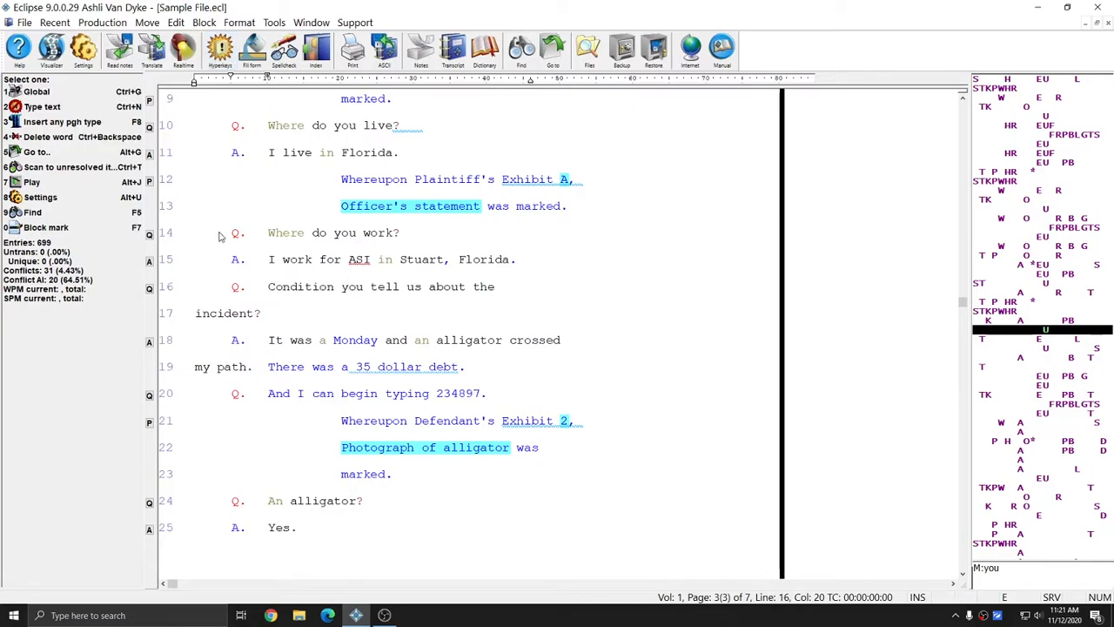
mouse_move(135, 258)
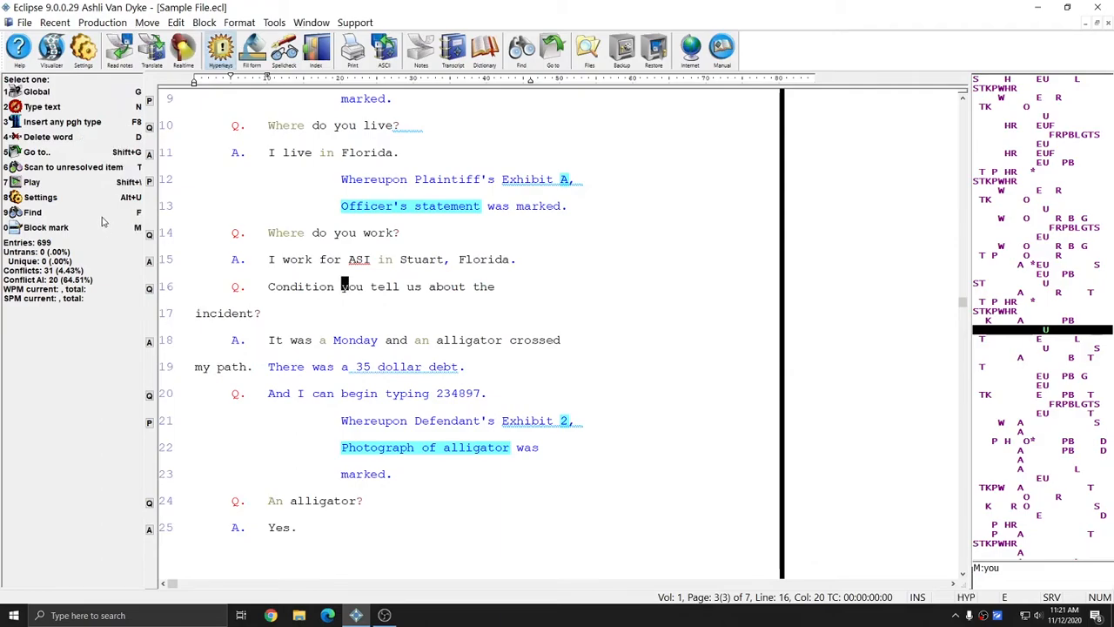
mouse_move(87, 144)
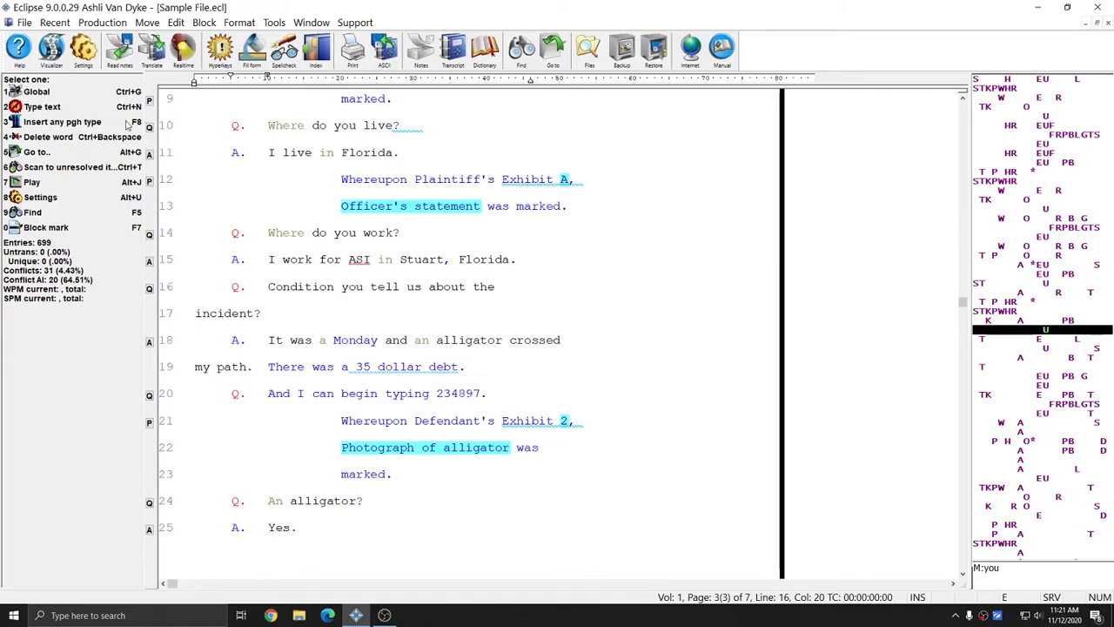
mouse_move(38, 99)
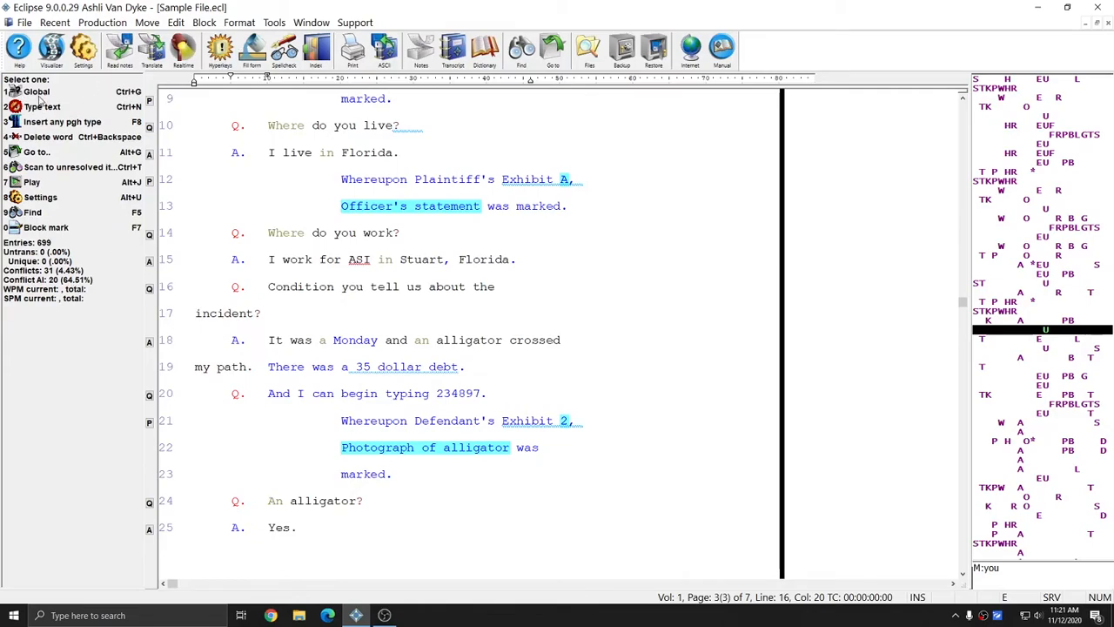
click(339, 285)
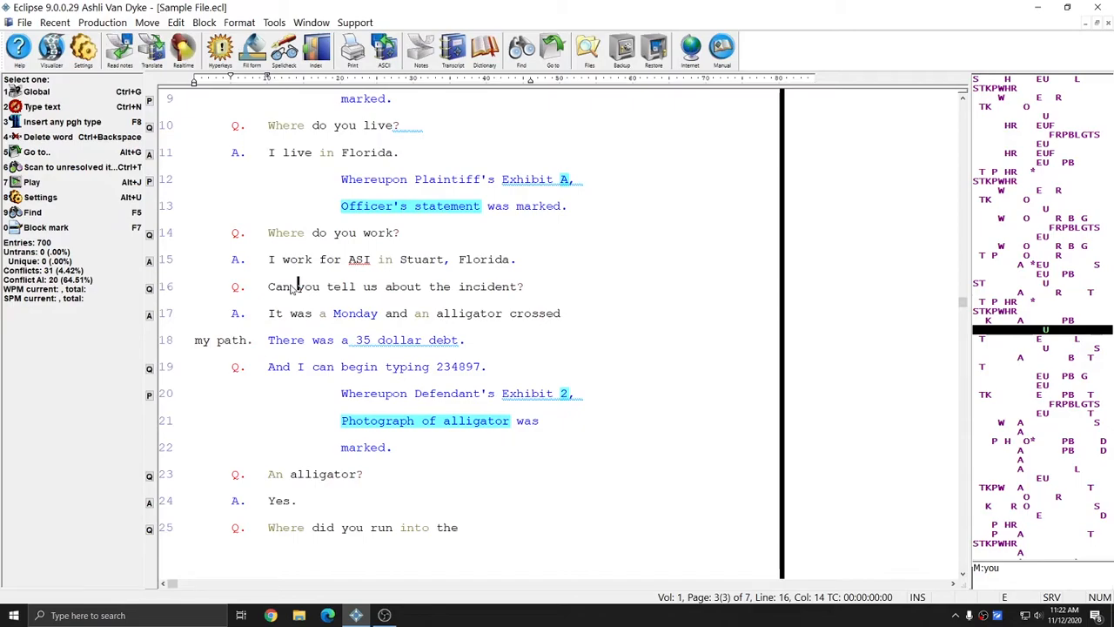
text(213)
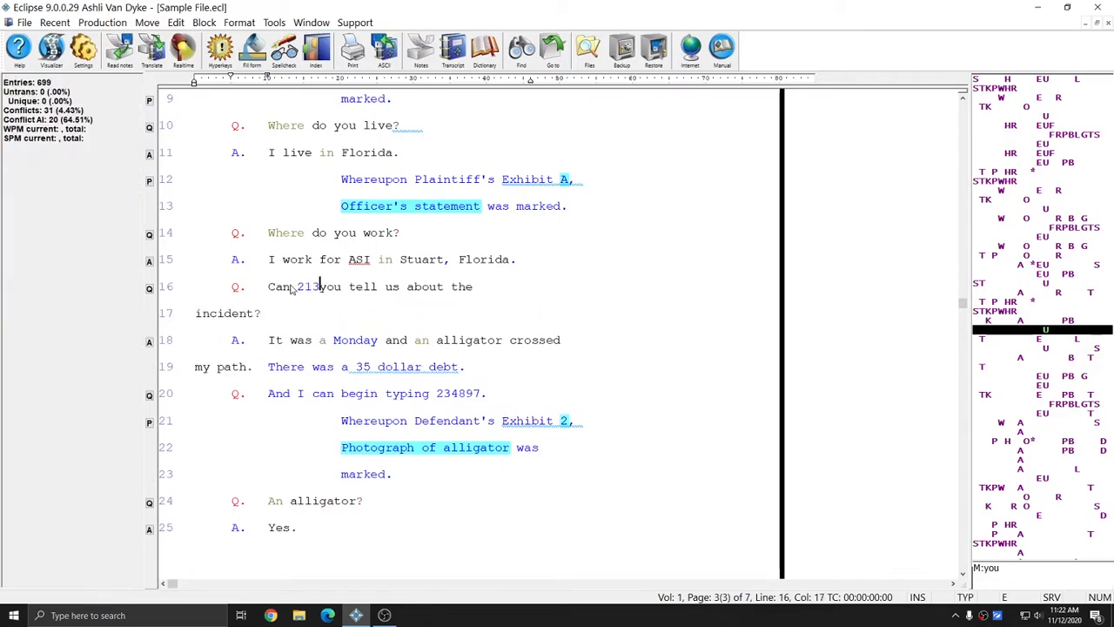
text(2134098234092384098)
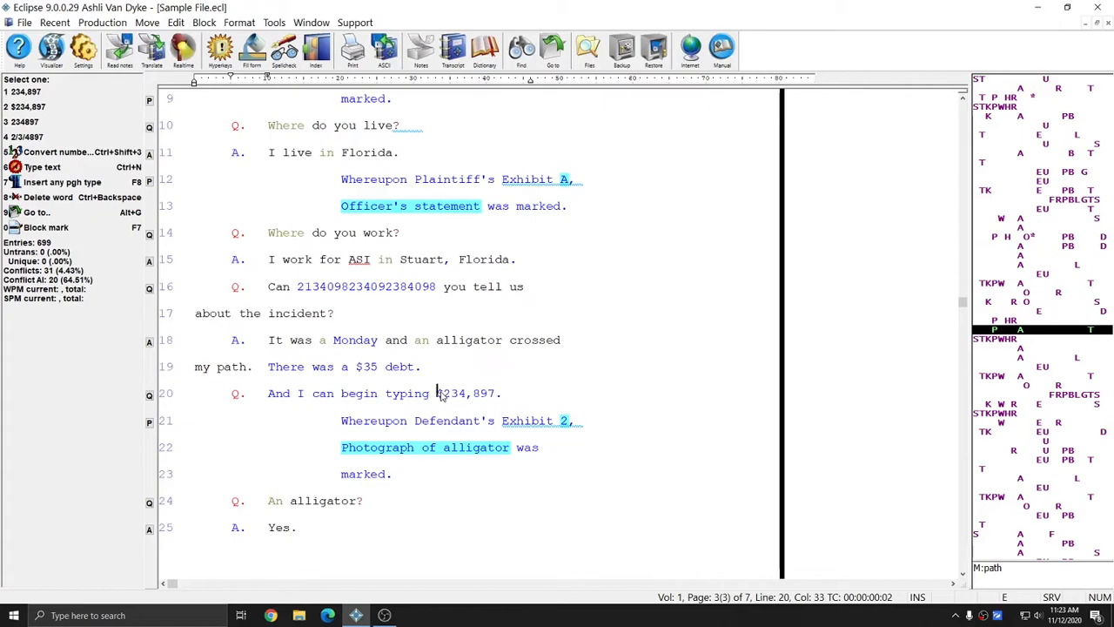
Reformat 234897 on line 20 into the date form 2/3/4897.
text(2/3/4897)
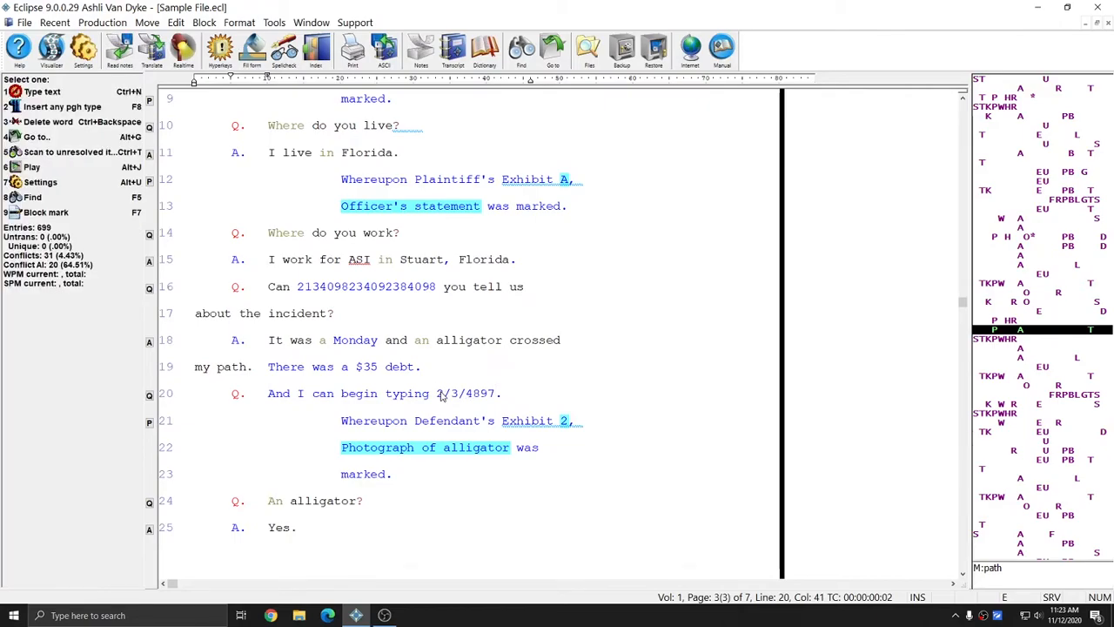